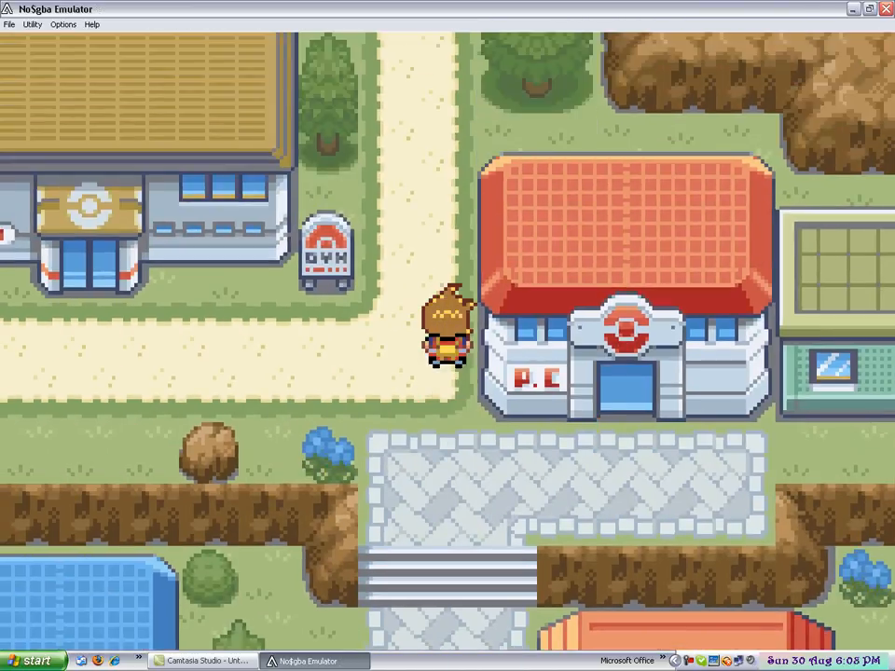
# Step: Walk the trainer through town, in and out of the Poké Mart, to the Game Corner entrance
pyautogui.press('Up')
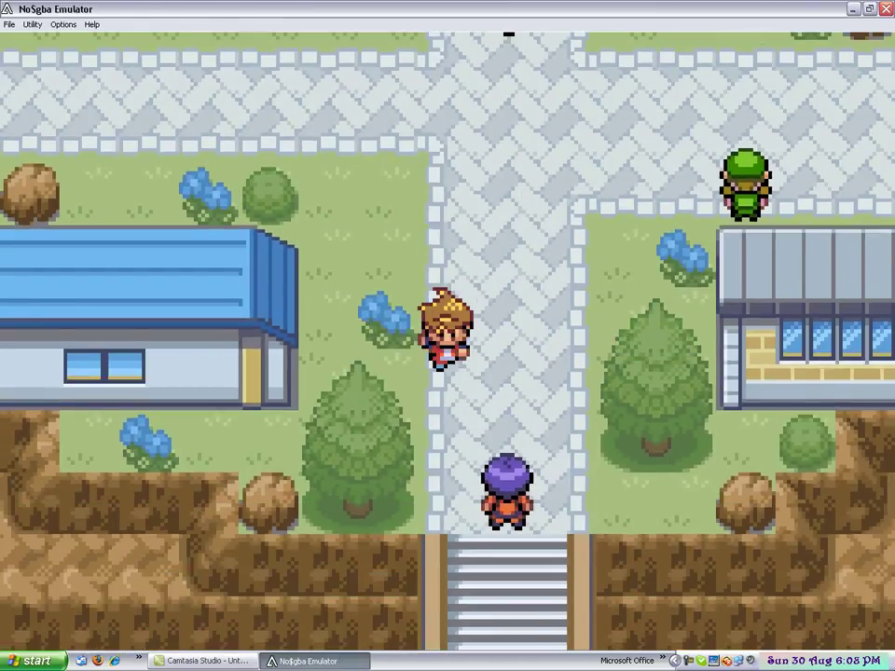
pyautogui.press('Up')
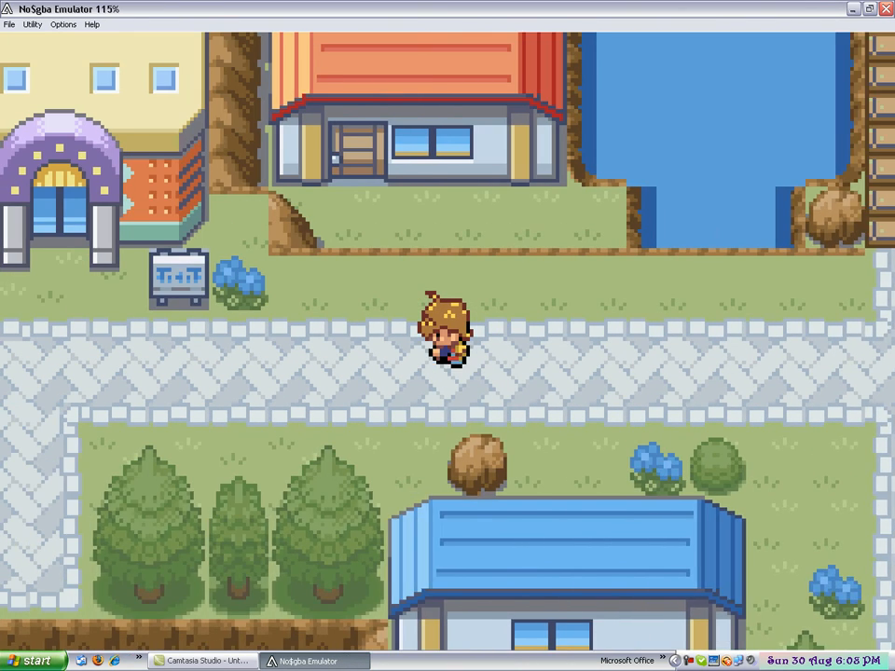
pyautogui.press('Up')
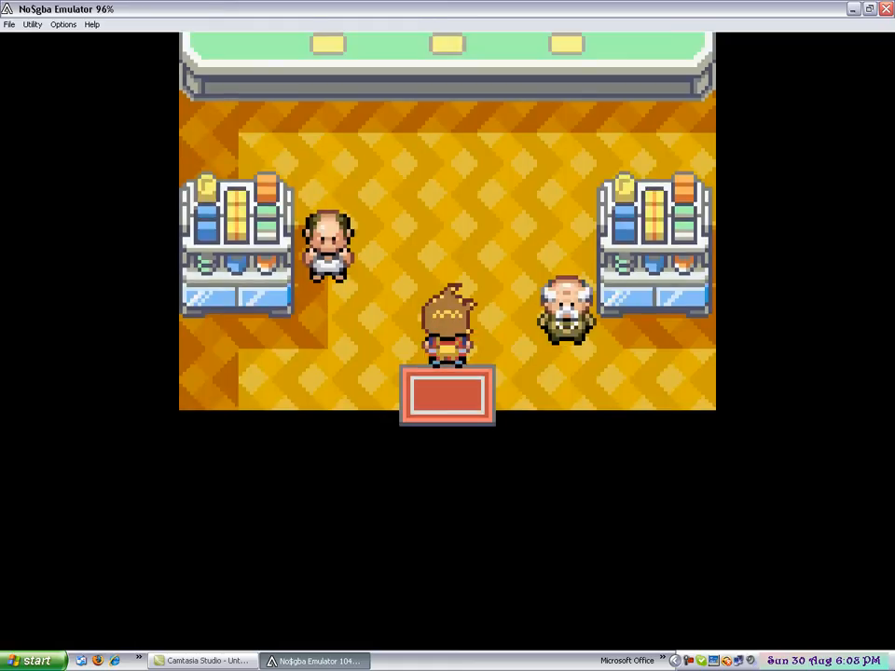
pyautogui.press('Up')
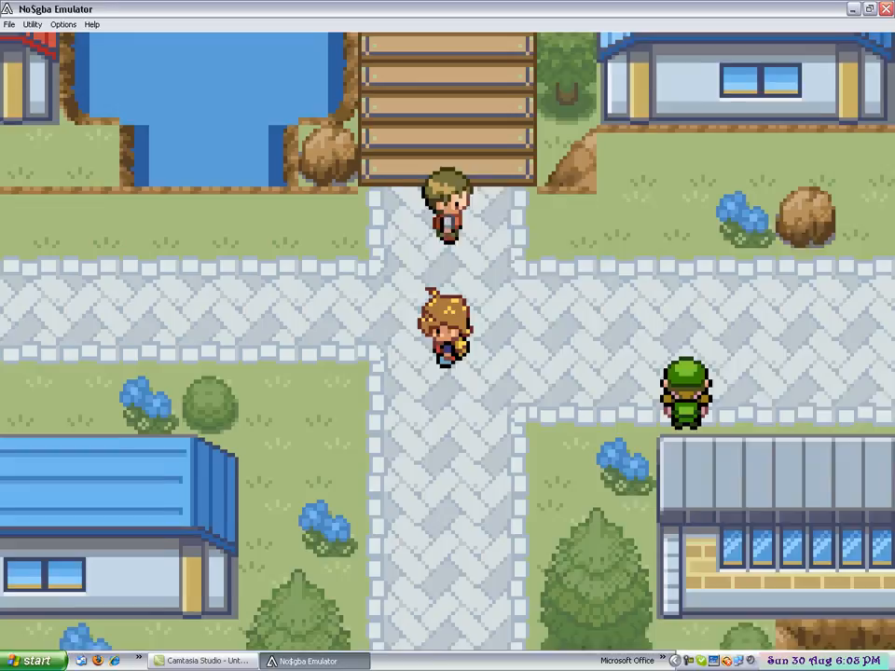
pyautogui.press('up')
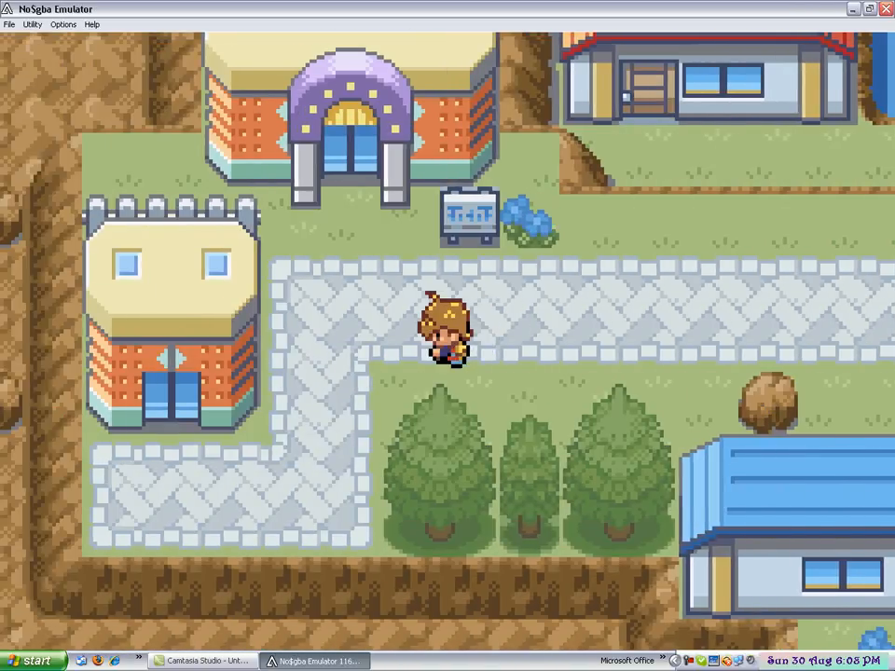
pyautogui.press('Up')
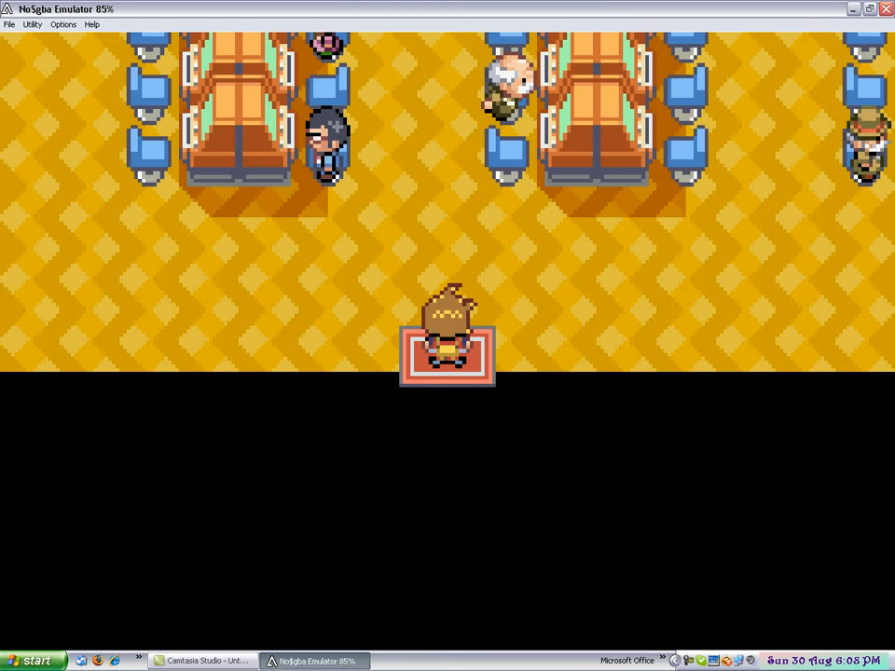
# Step: Walk through the room of tables until the level 19 Nuzleaf battle starts
pyautogui.press('up')
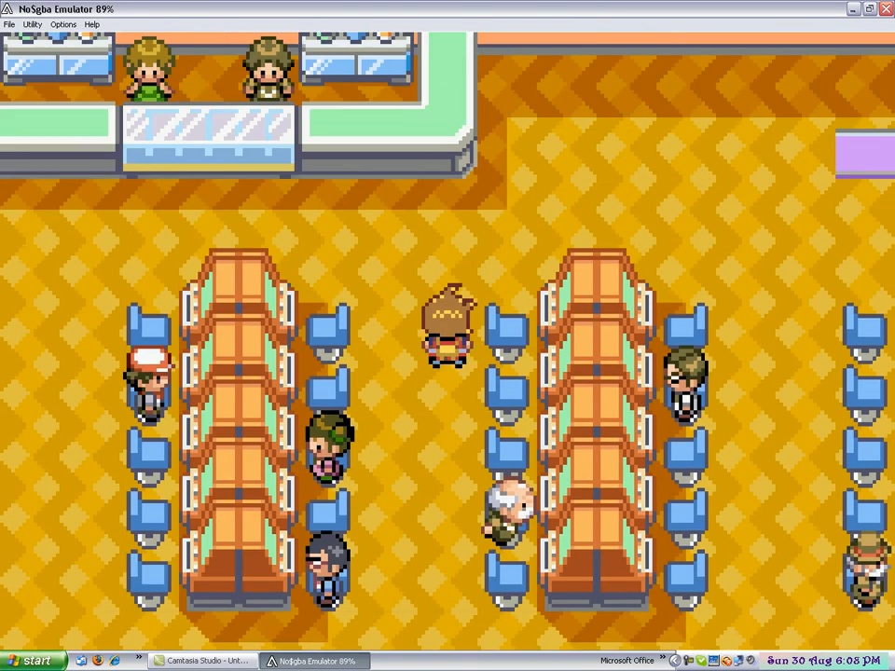
pyautogui.press('Down')
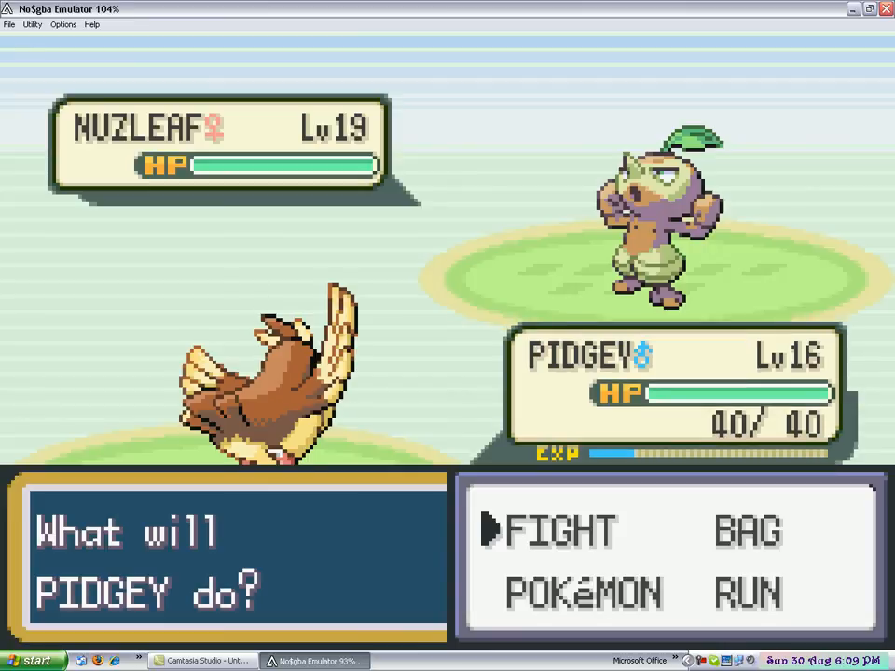
# Step: Attack with Pidgey to halve Nuzleaf's HP, then minimise the emulator
pyautogui.click(554, 530)
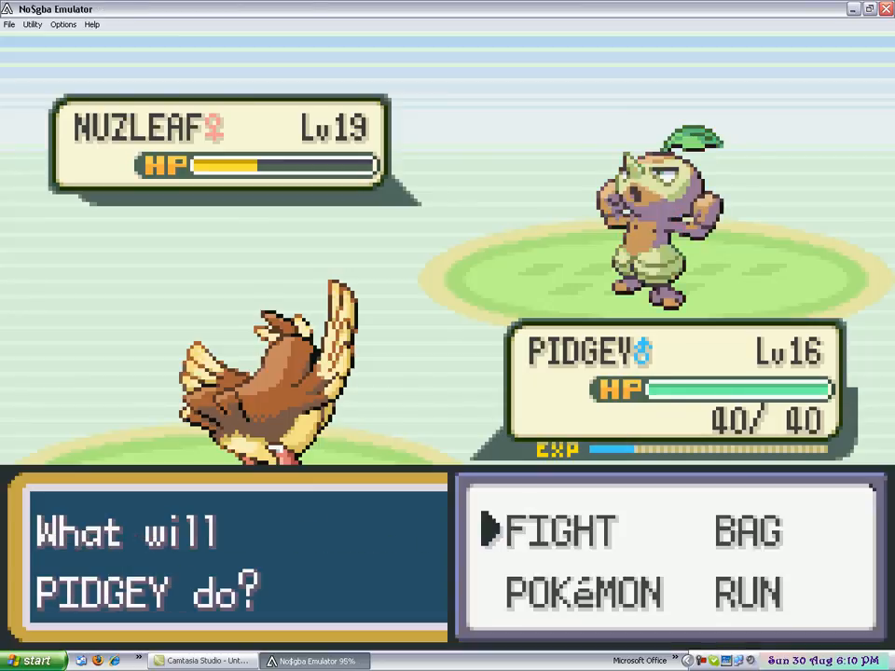
pyautogui.click(554, 530)
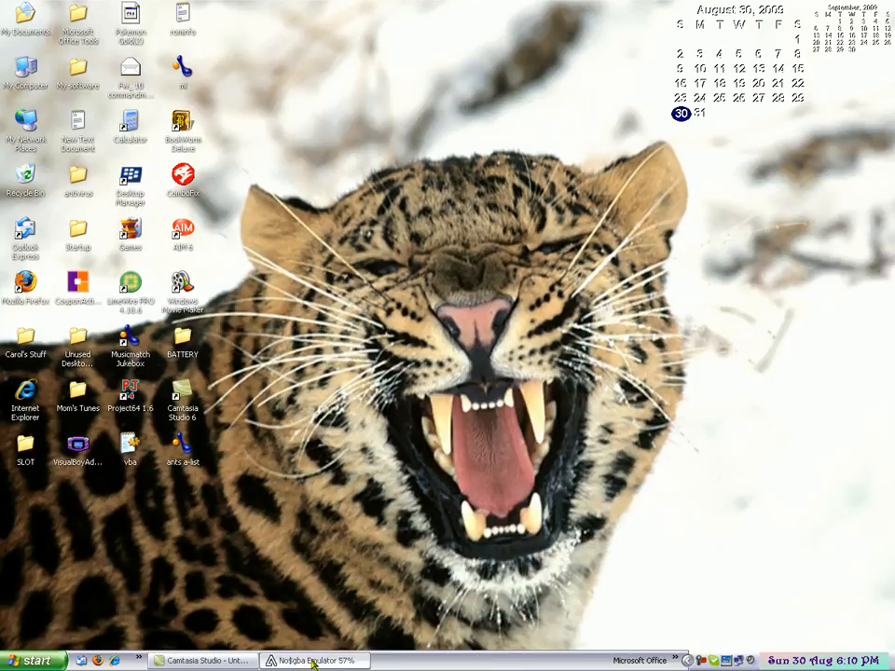
# Step: Close NO$GBA from the taskbar and launch Mozilla Firefox from the desktop icon
pyautogui.click(315, 660)
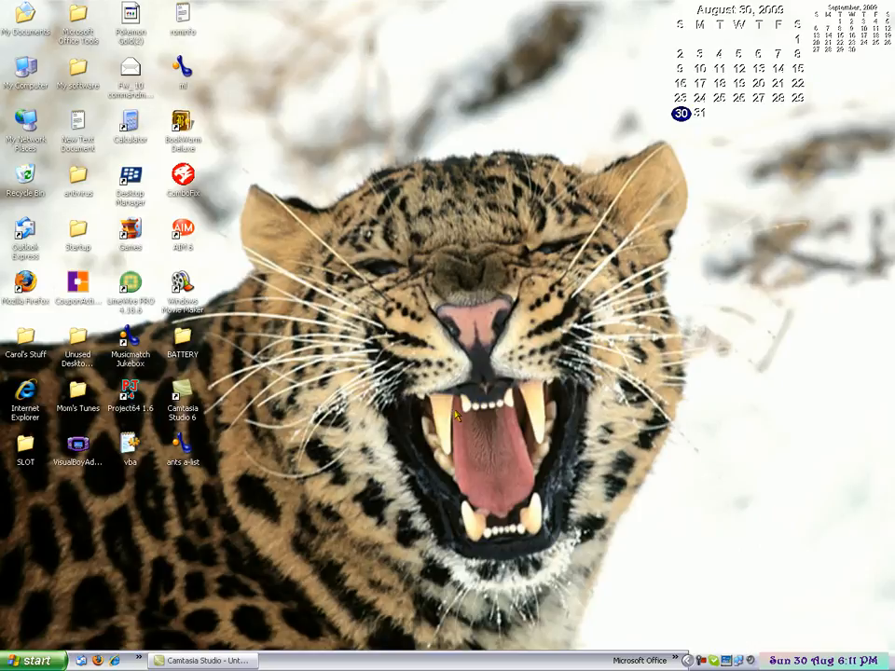
pyautogui.moveTo(472, 421)
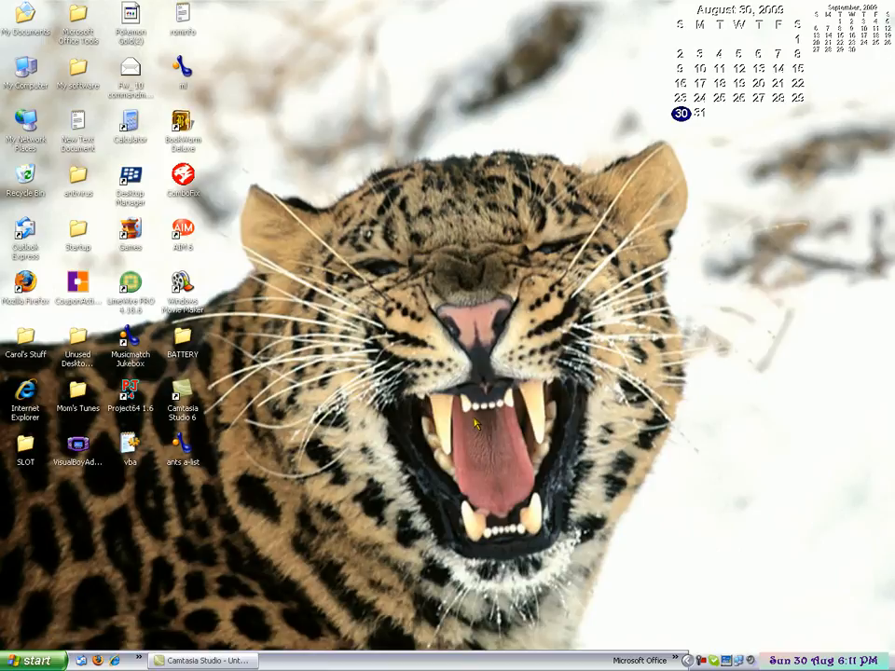
pyautogui.doubleClick(25, 289)
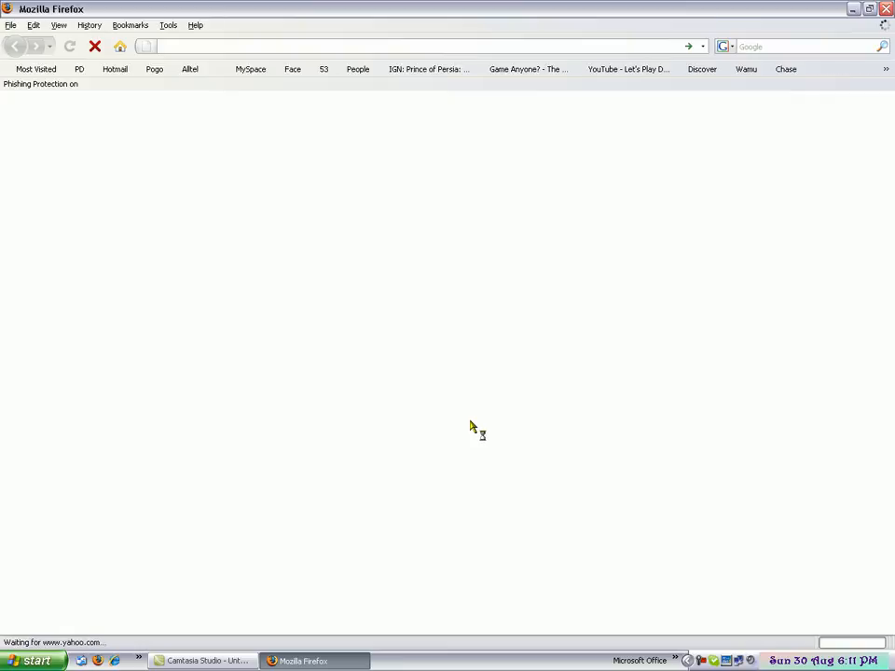
pyautogui.moveTo(185, 198)
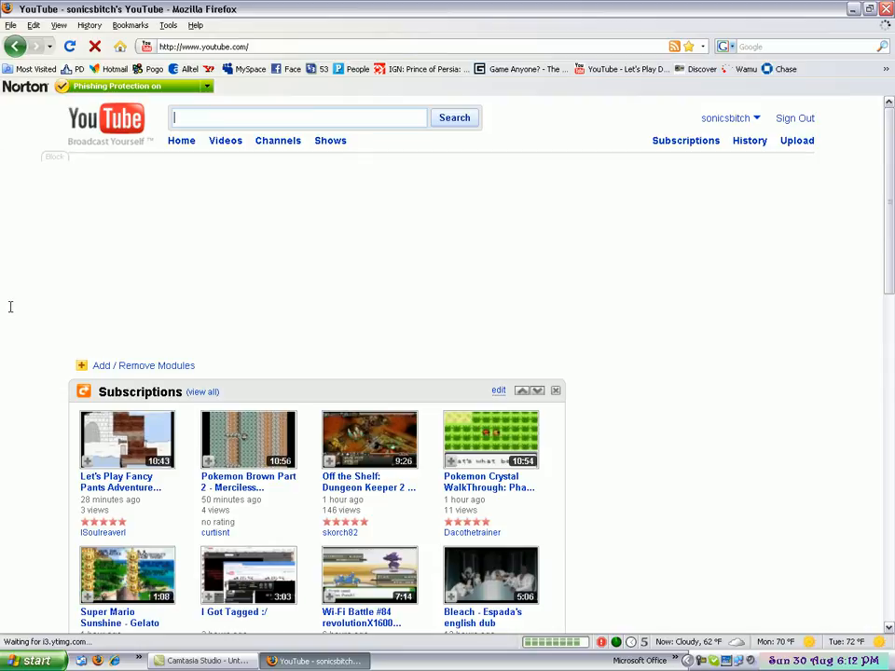
# Step: Open the YouTube username dropdown showing Account, My Videos, Favorites, Playlists and Inbox
pyautogui.scroll(-3)
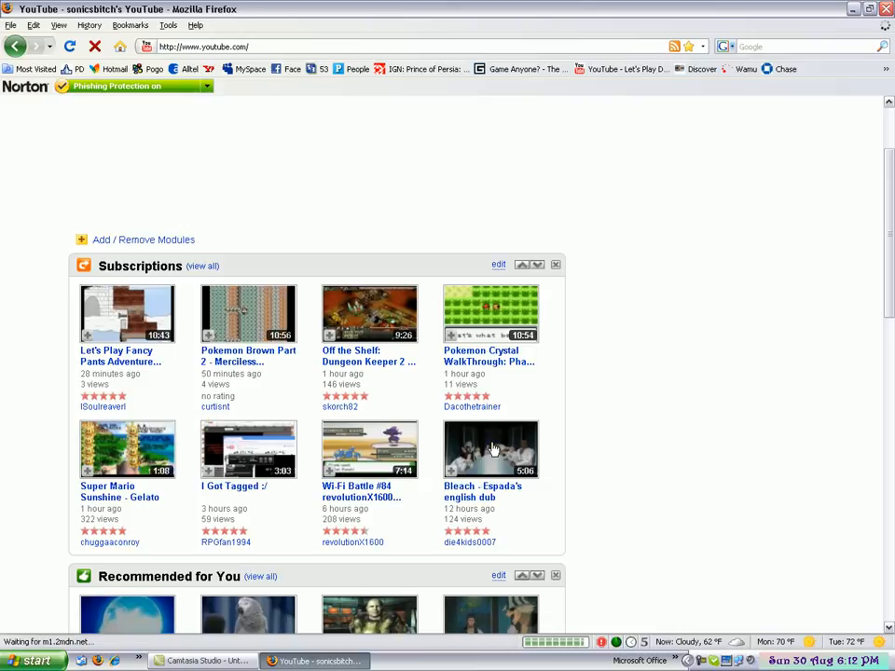
pyautogui.moveTo(669, 431)
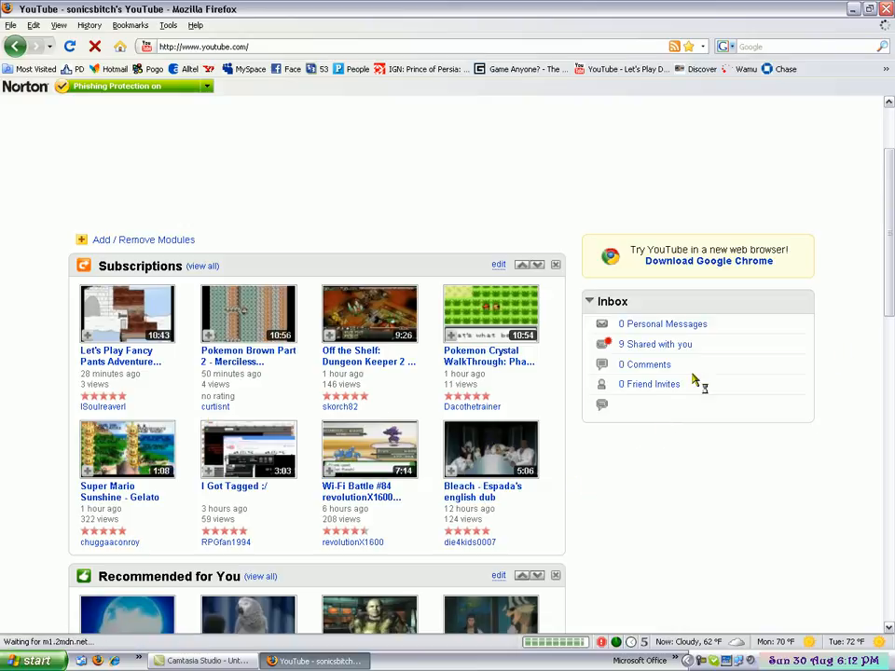
pyautogui.click(732, 118)
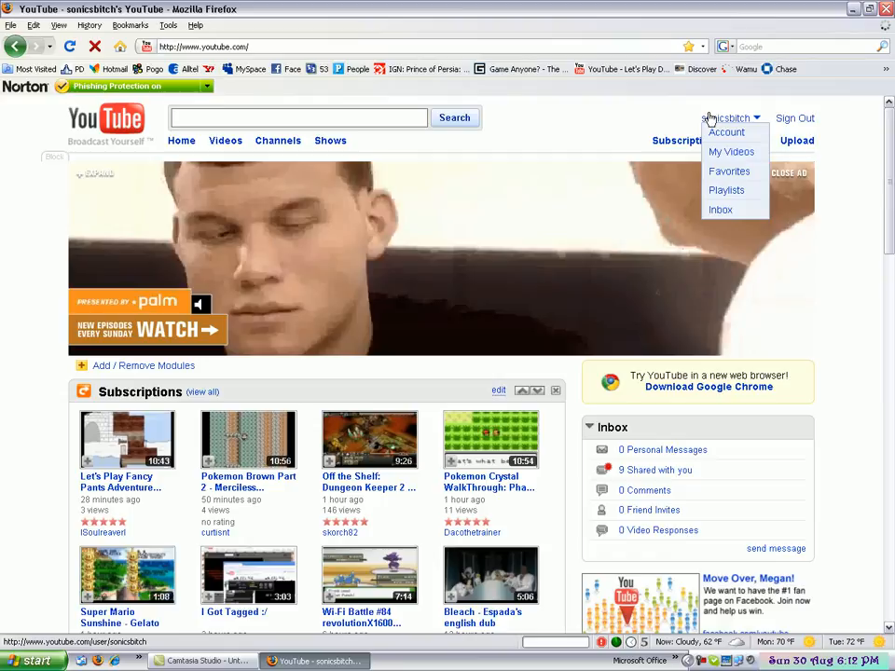
# Step: Open your own channel, scroll to Friends (69), and choose 'see all'
pyautogui.click(726, 118)
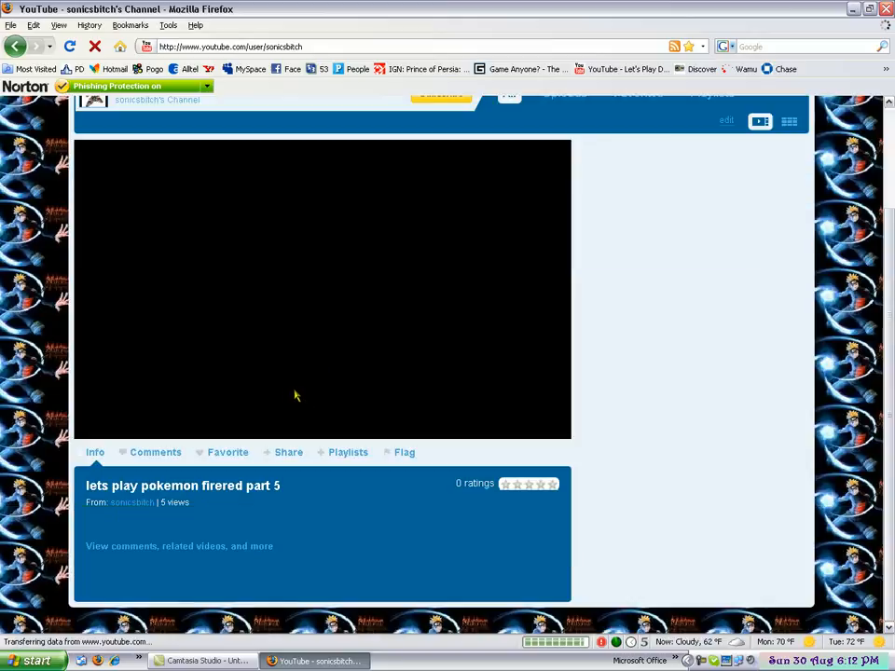
pyautogui.moveTo(339, 398)
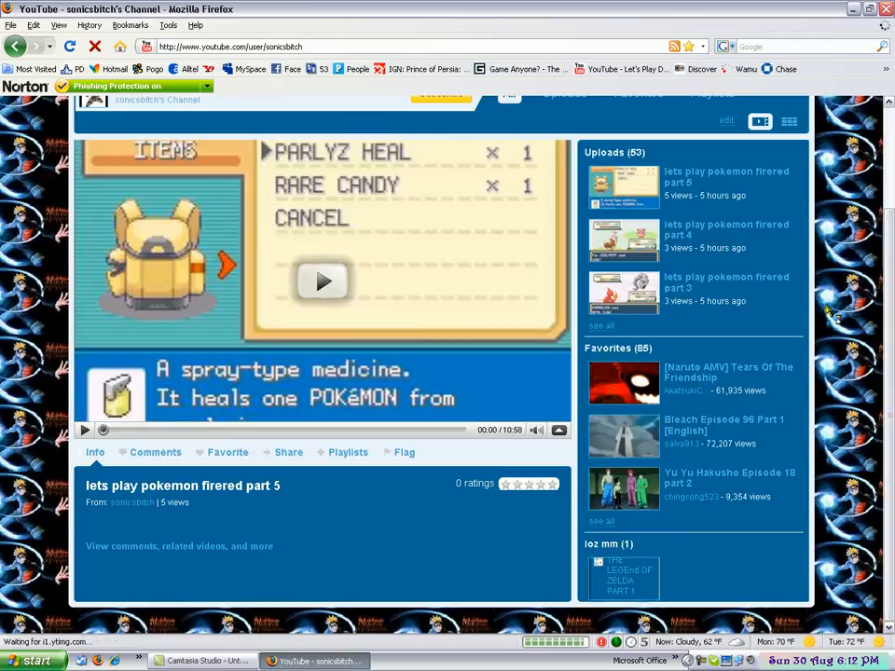
pyautogui.scroll(-3)
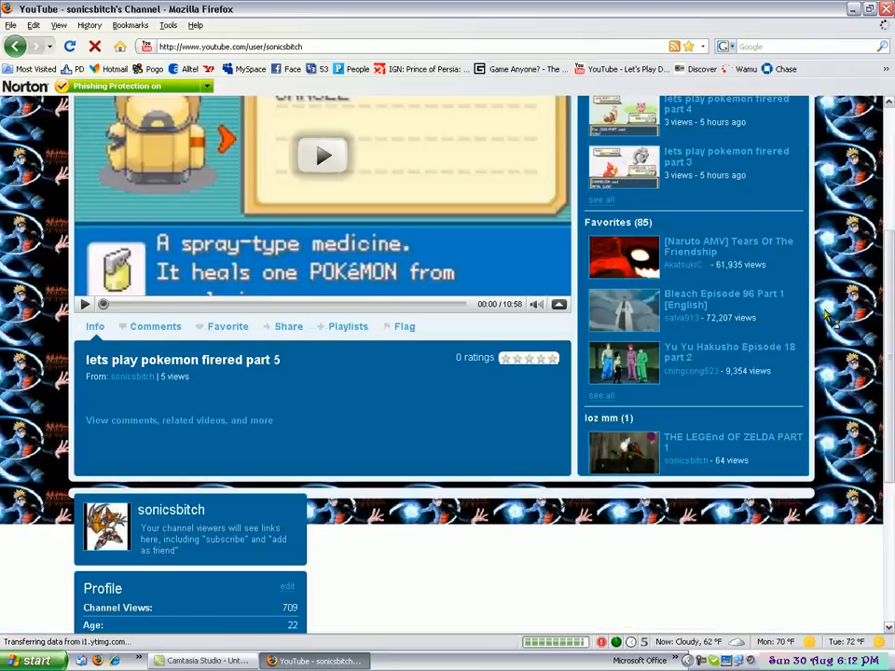
pyautogui.scroll(-3)
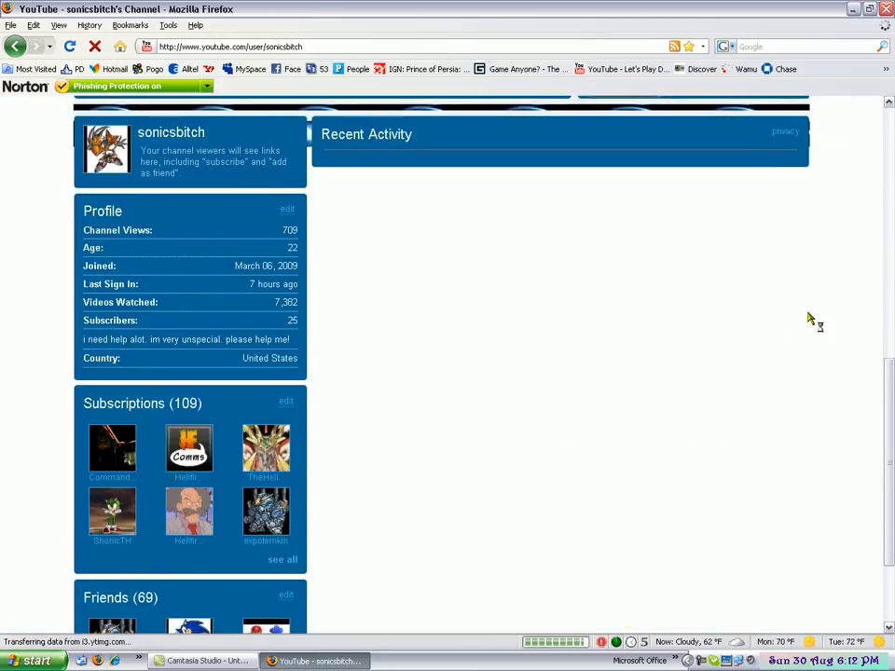
pyautogui.scroll(-3)
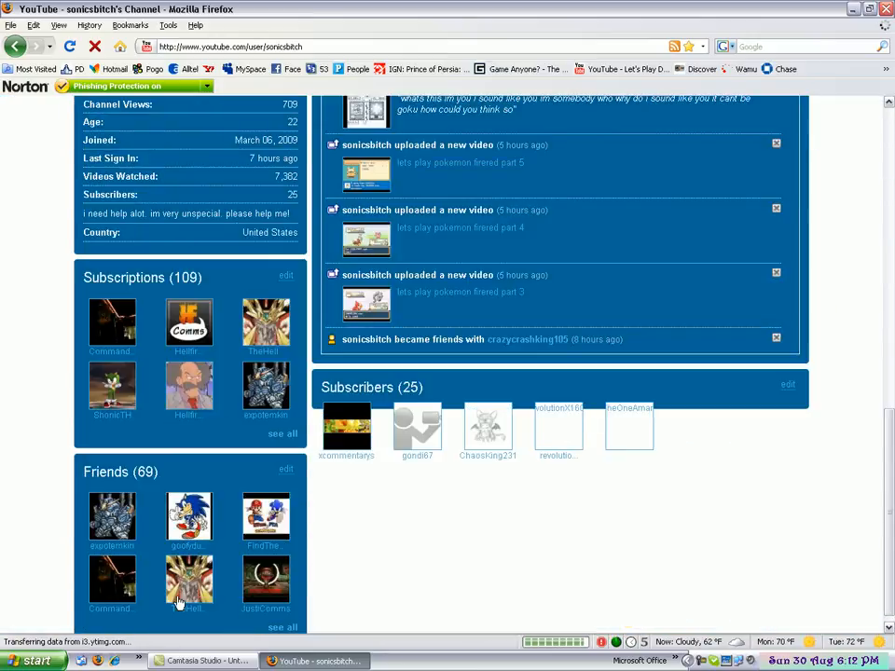
pyautogui.scroll(-3)
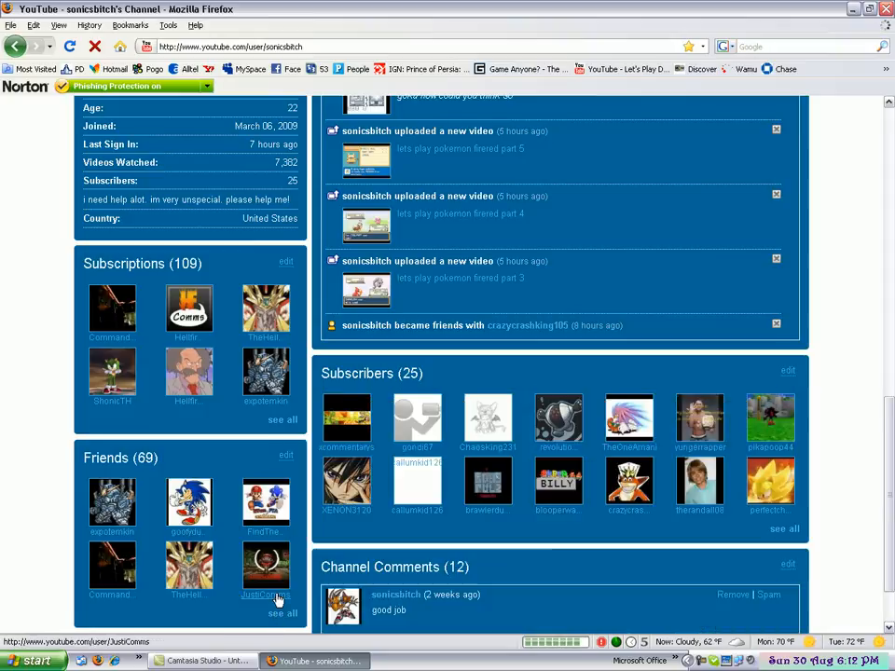
pyautogui.click(283, 613)
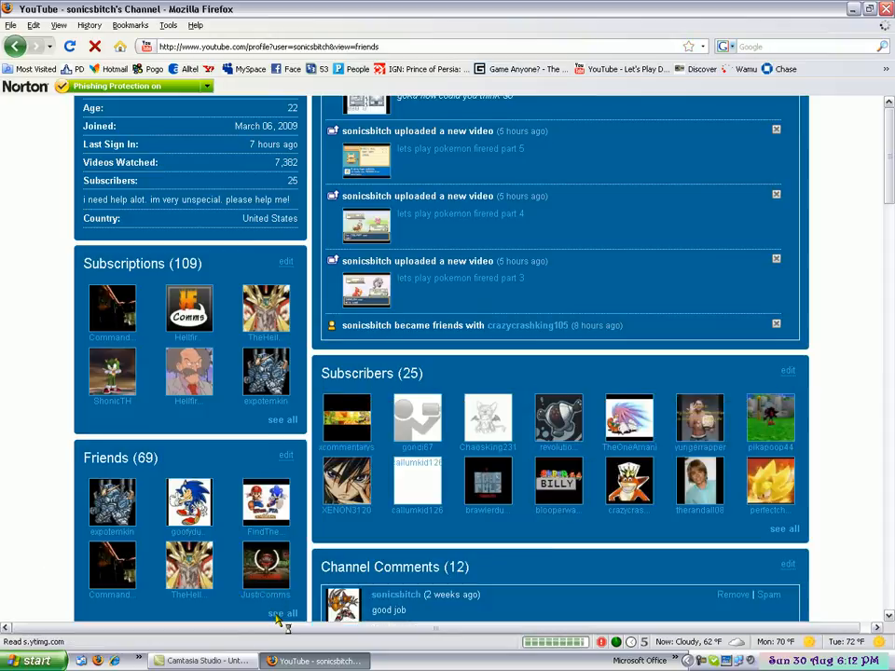
# Step: Open page 1 of the full Friends (69) list to pick friends to tag
pyautogui.click(283, 612)
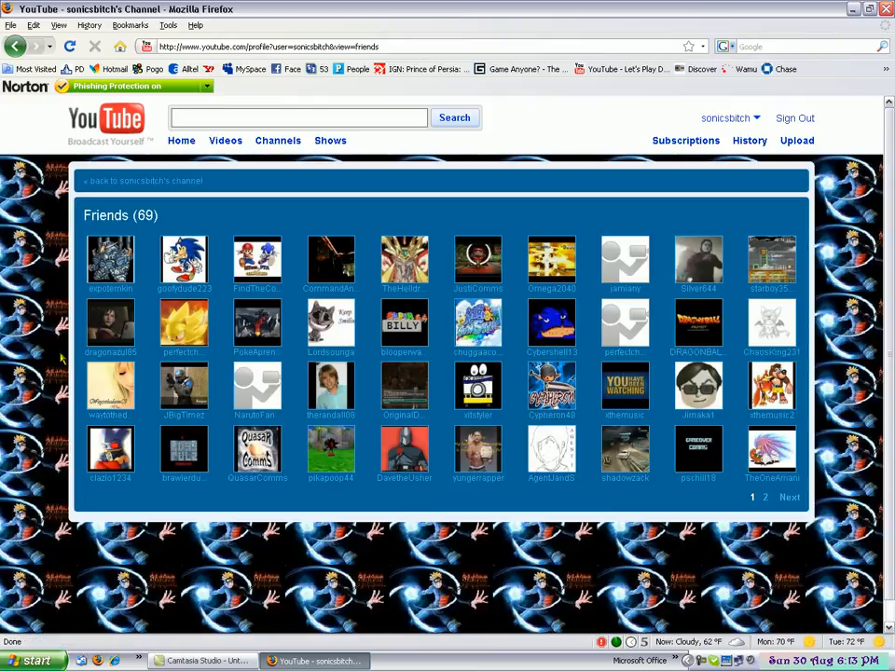
pyautogui.moveTo(183, 326)
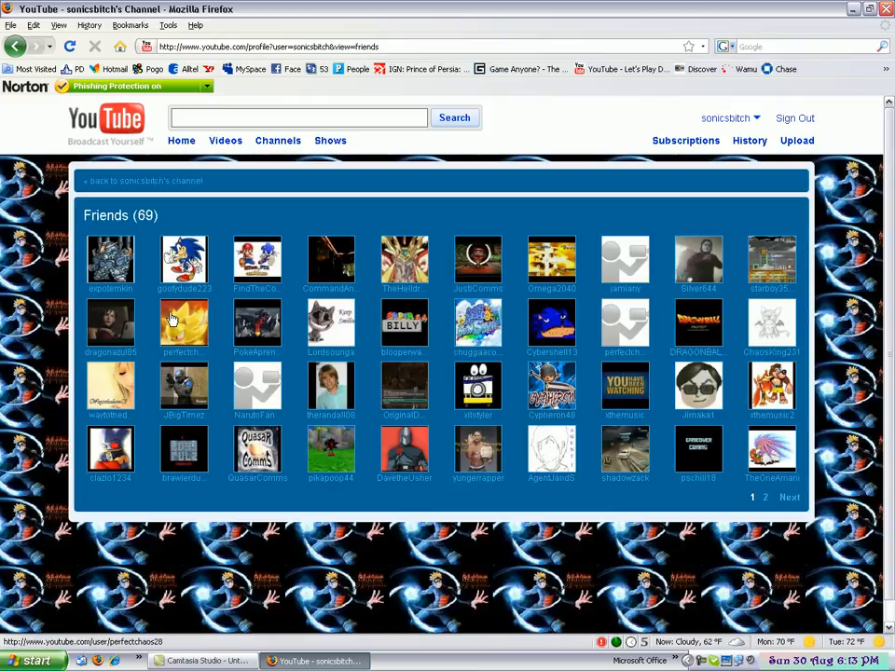
pyautogui.moveTo(308, 323)
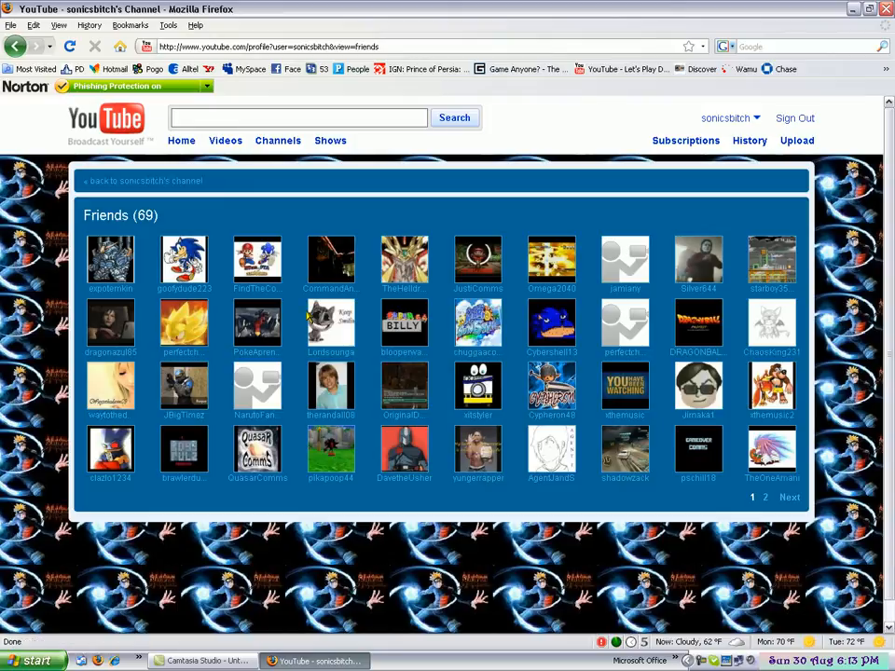
pyautogui.moveTo(499, 270)
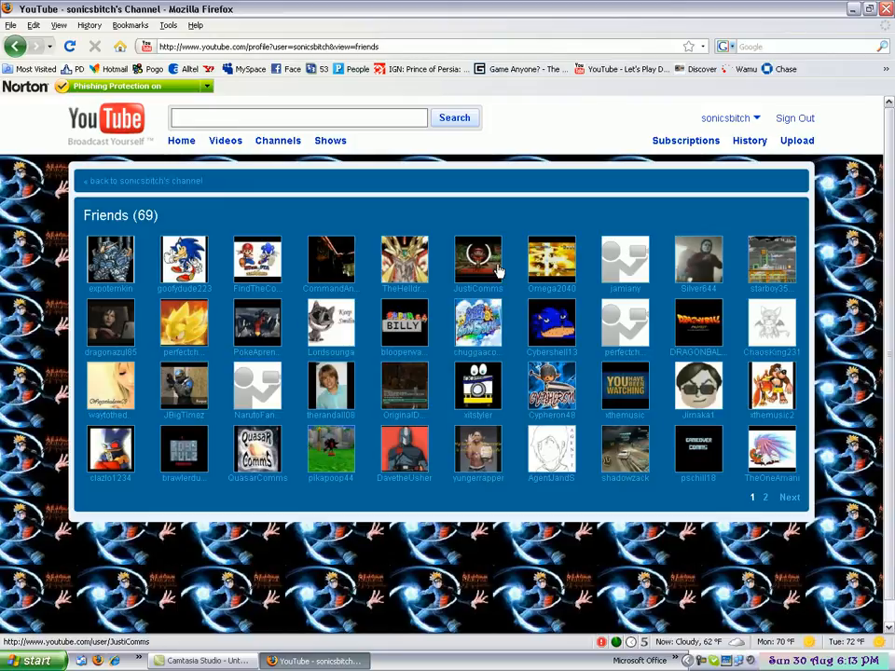
pyautogui.moveTo(112, 504)
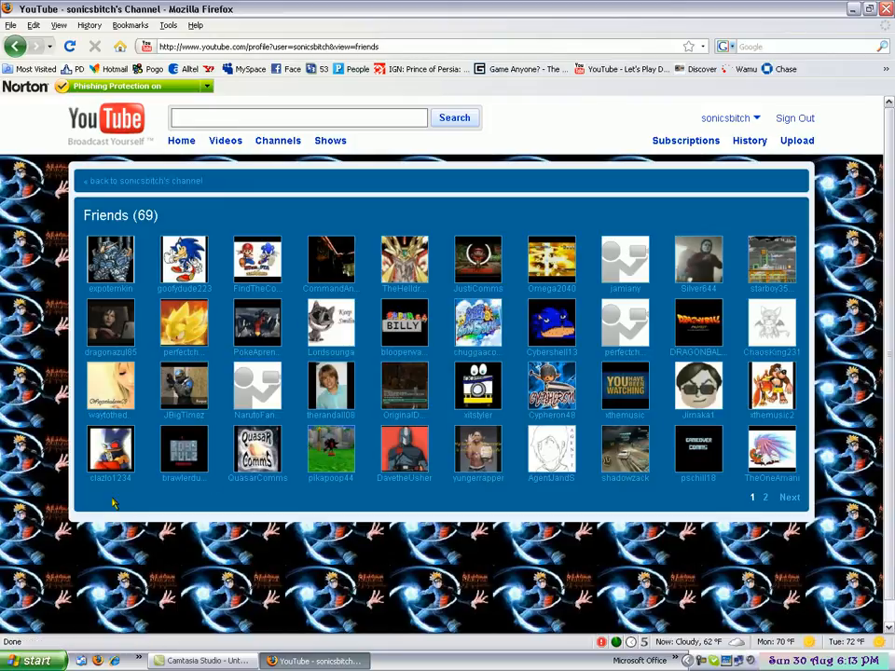
pyautogui.moveTo(184, 450)
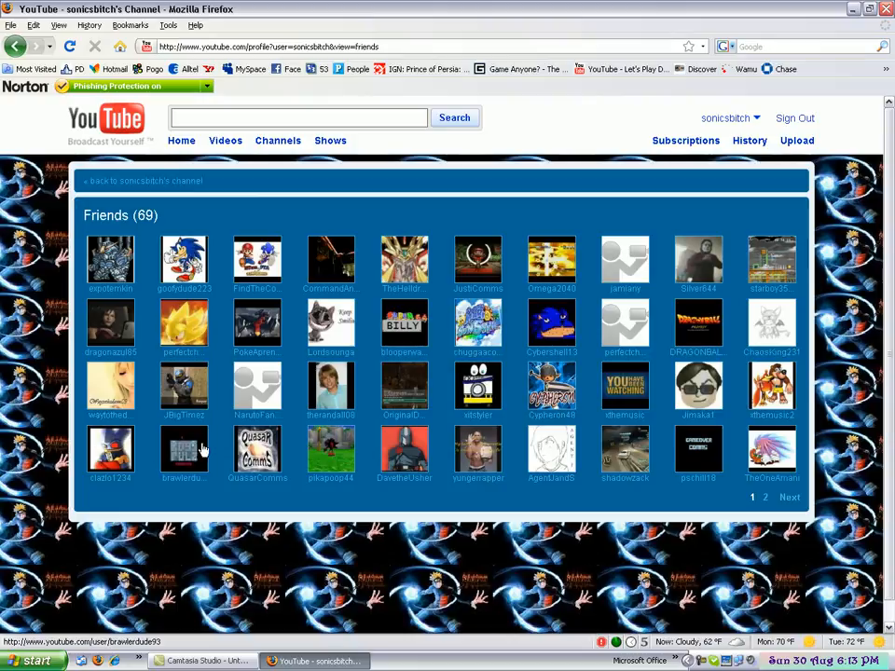
pyautogui.moveTo(172, 443)
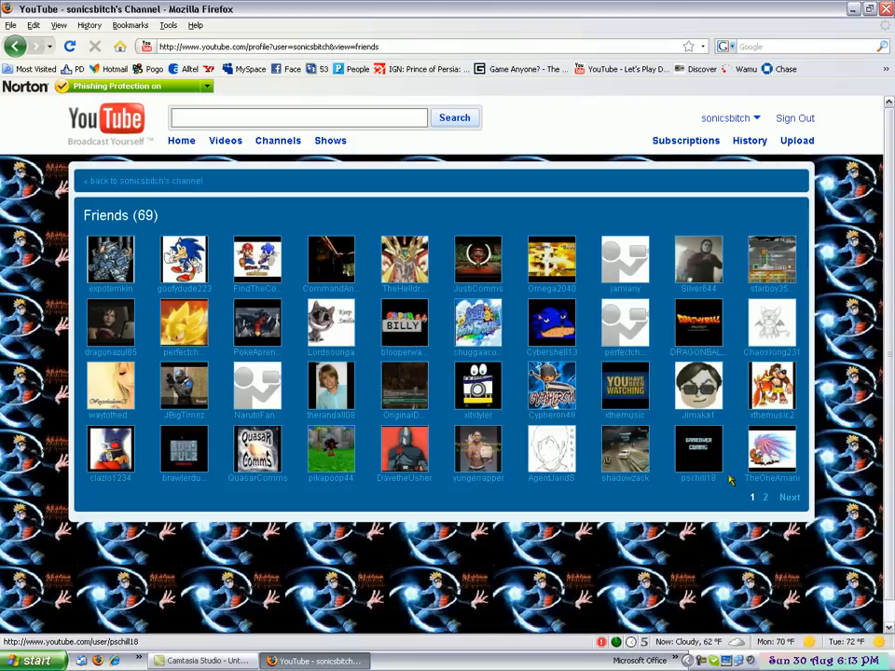
pyautogui.moveTo(771, 385)
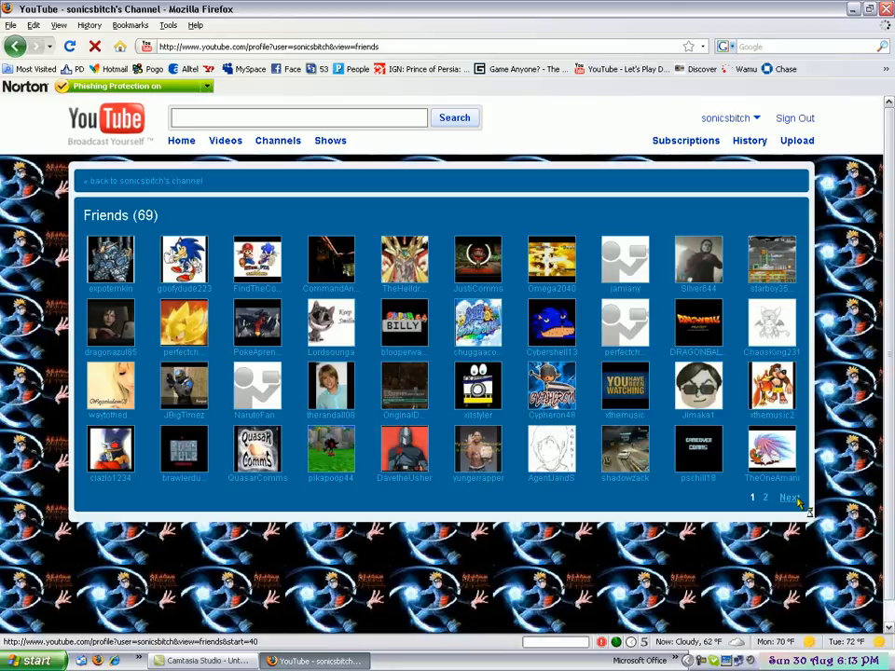
# Step: Go to page 2 of the Friends list via 'Next'
pyautogui.click(789, 496)
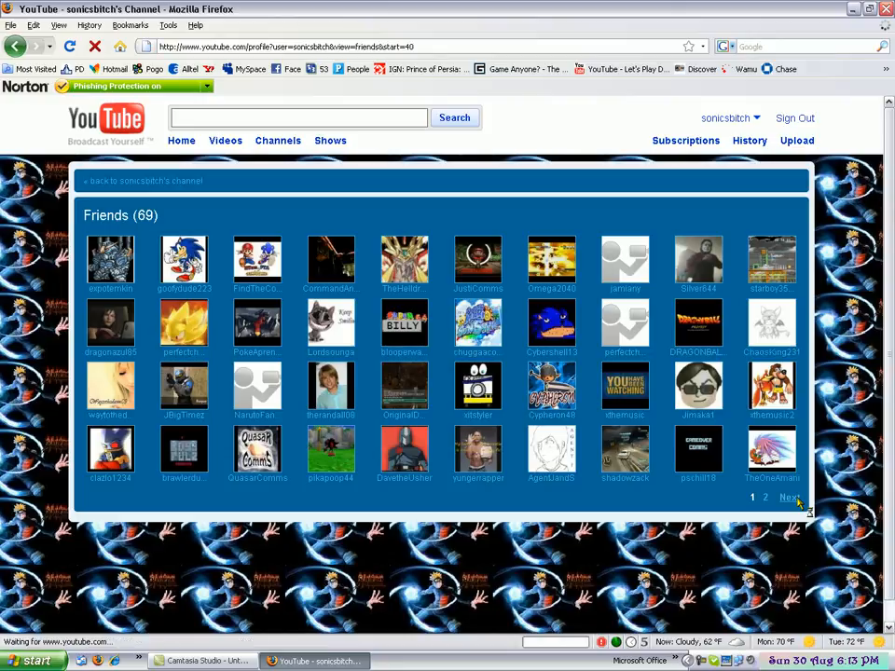
pyautogui.click(789, 497)
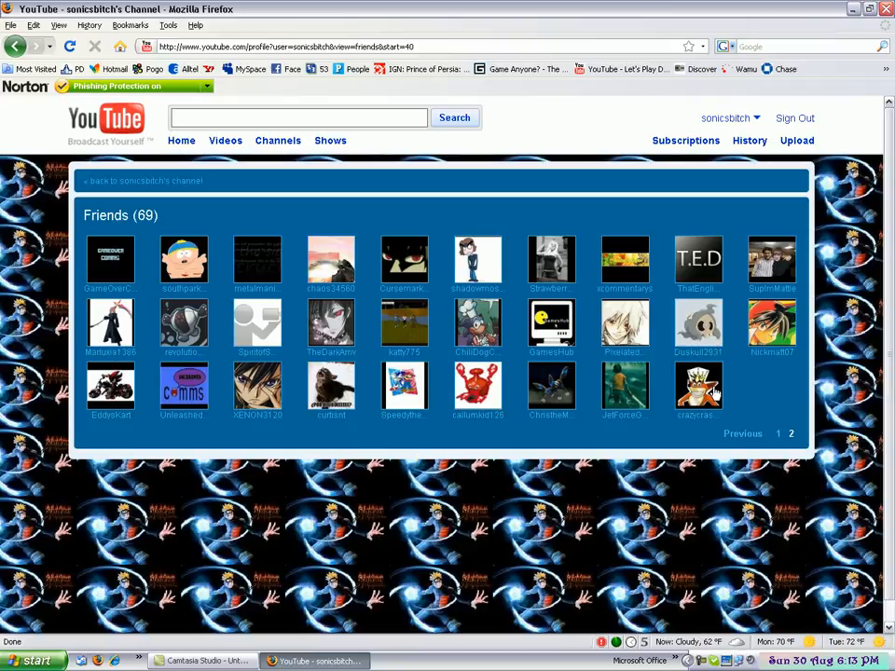
pyautogui.moveTo(700, 387)
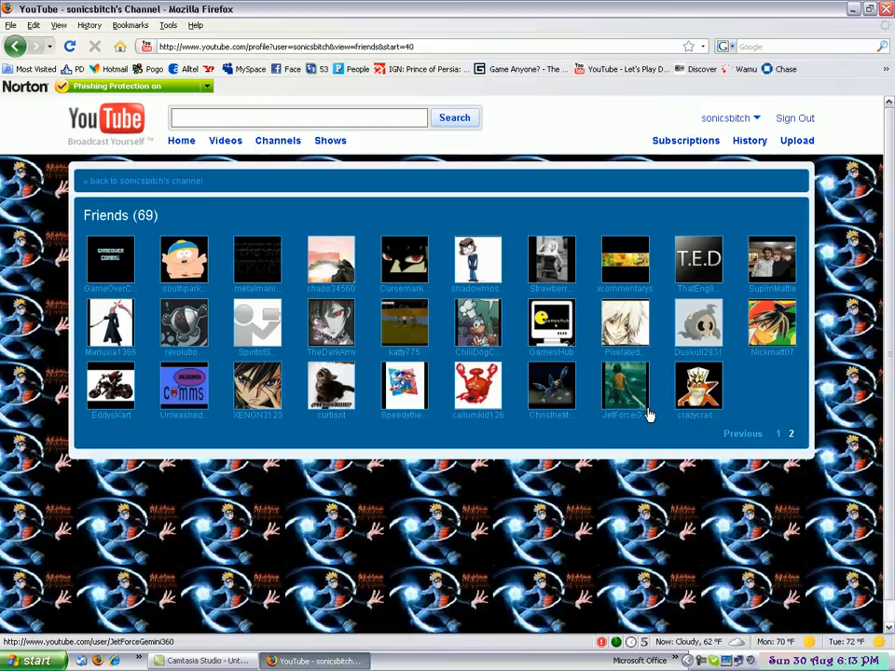
pyautogui.moveTo(259, 324)
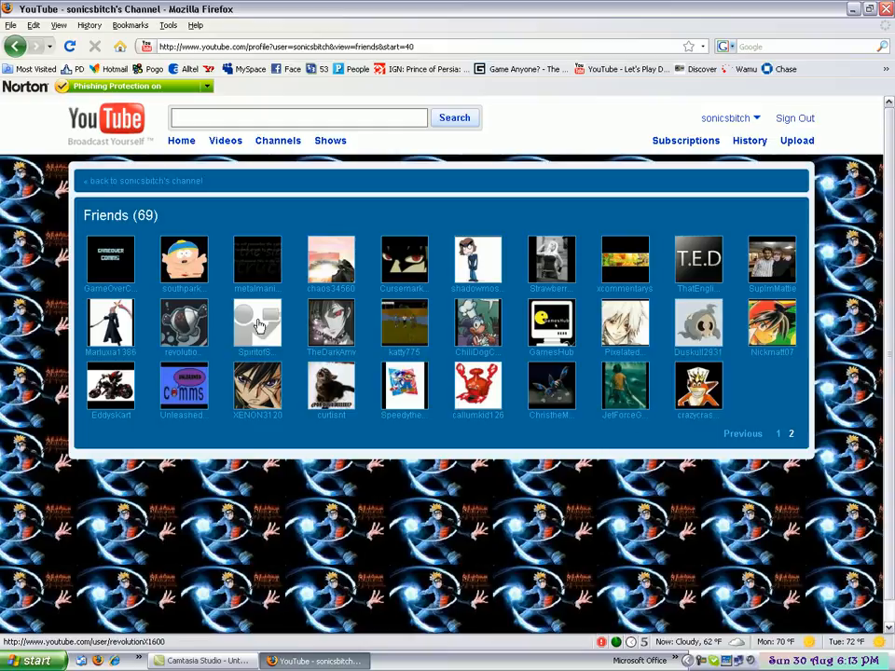
pyautogui.moveTo(371, 340)
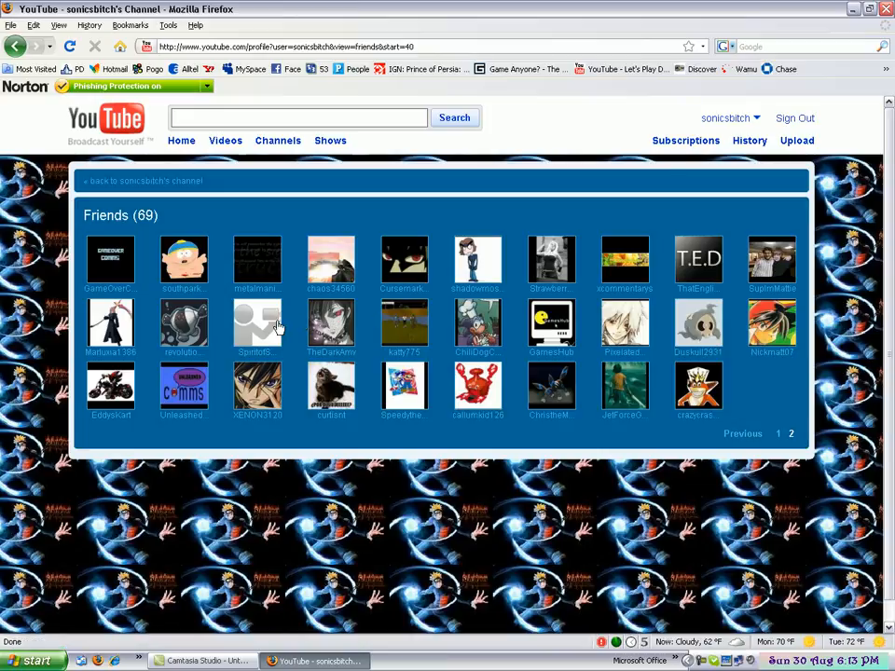
pyautogui.moveTo(497, 346)
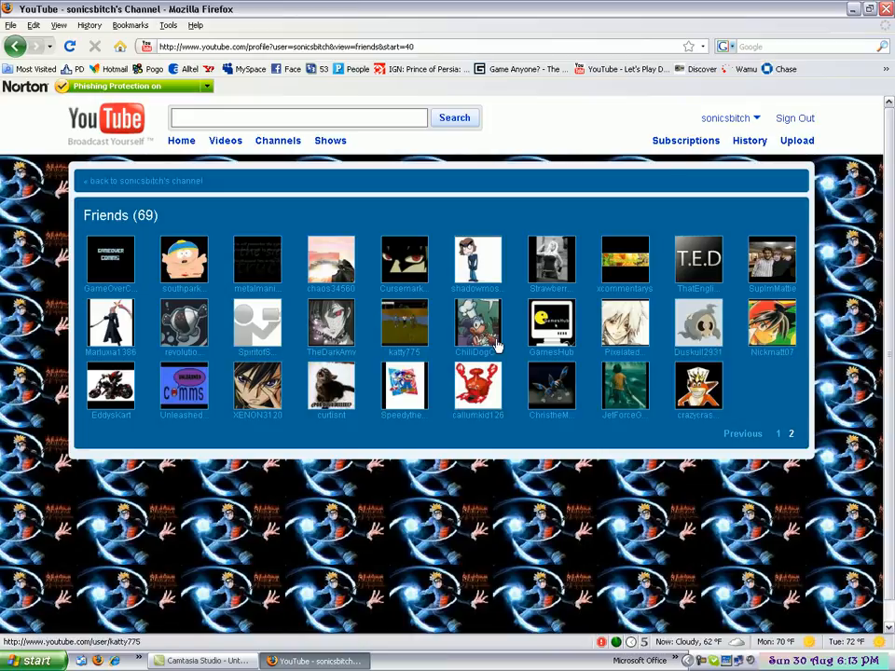
pyautogui.moveTo(551, 326)
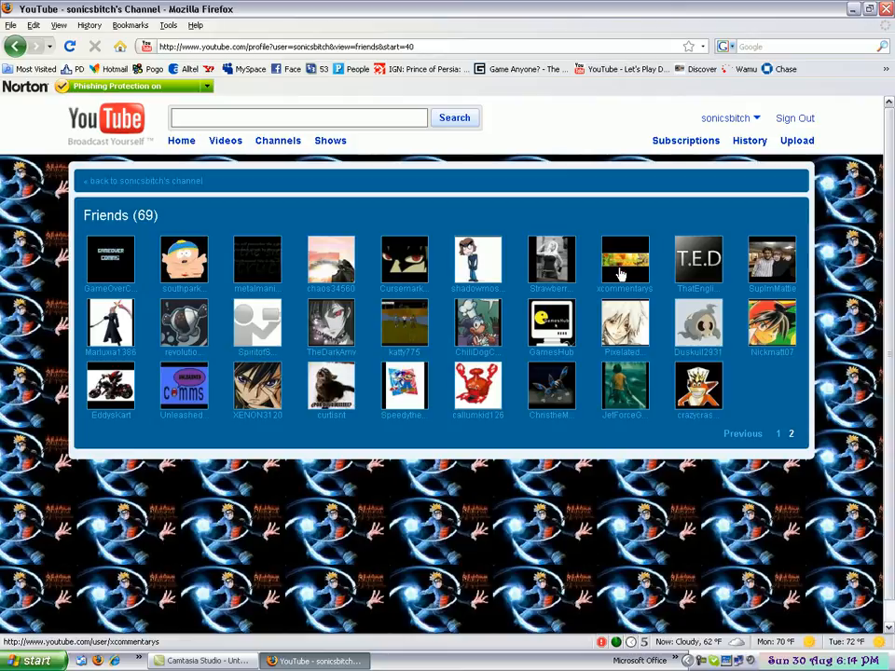
pyautogui.moveTo(699, 280)
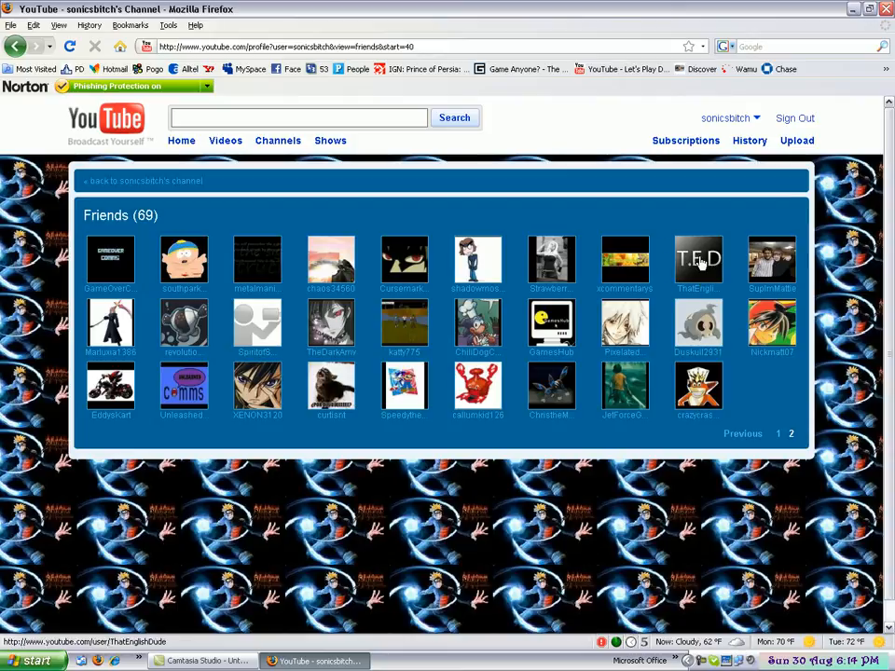
pyautogui.moveTo(714, 321)
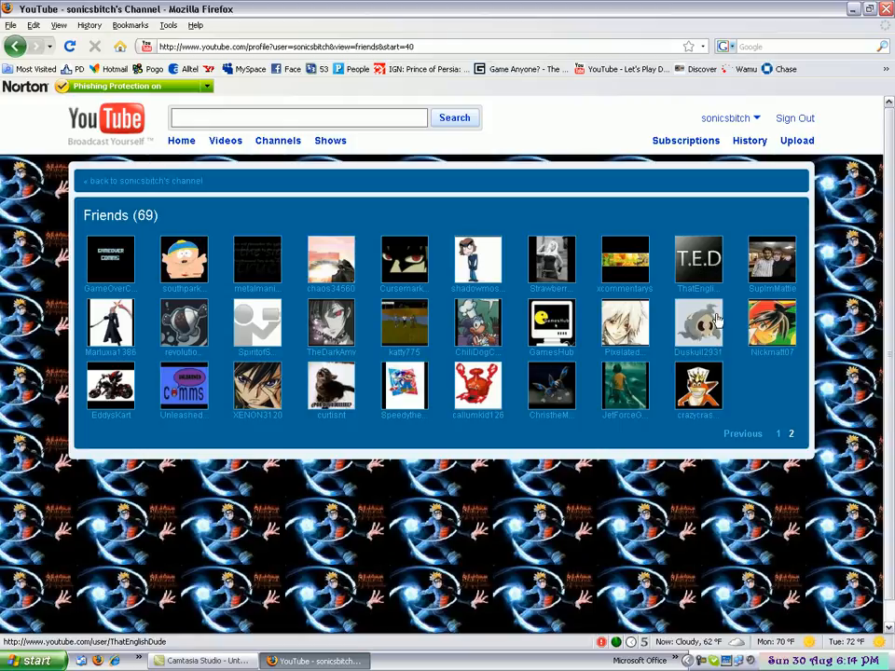